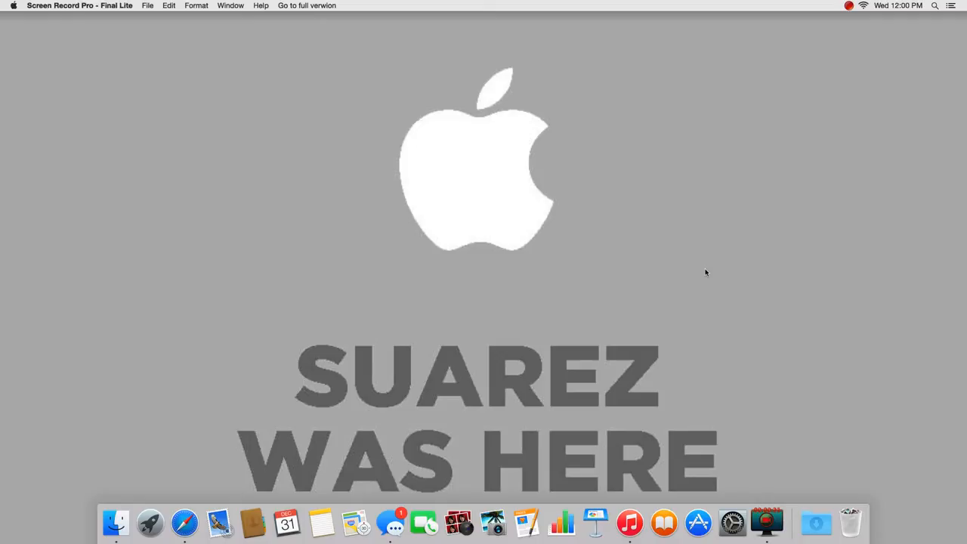
Step: Launch Safari from the Dock and search Google Images for 'real madrid logo'
left_click_drag(606, 229, 920, 346)
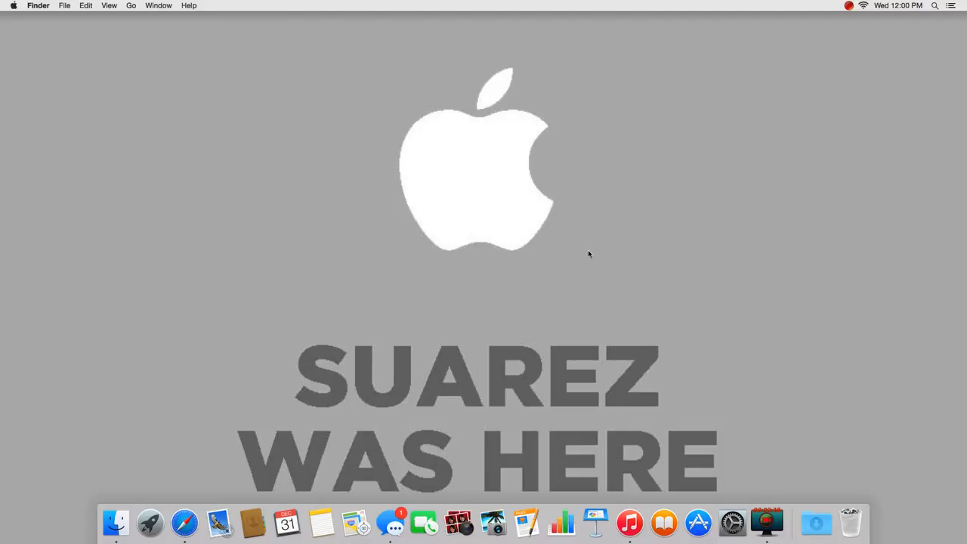
mouse_move(468, 263)
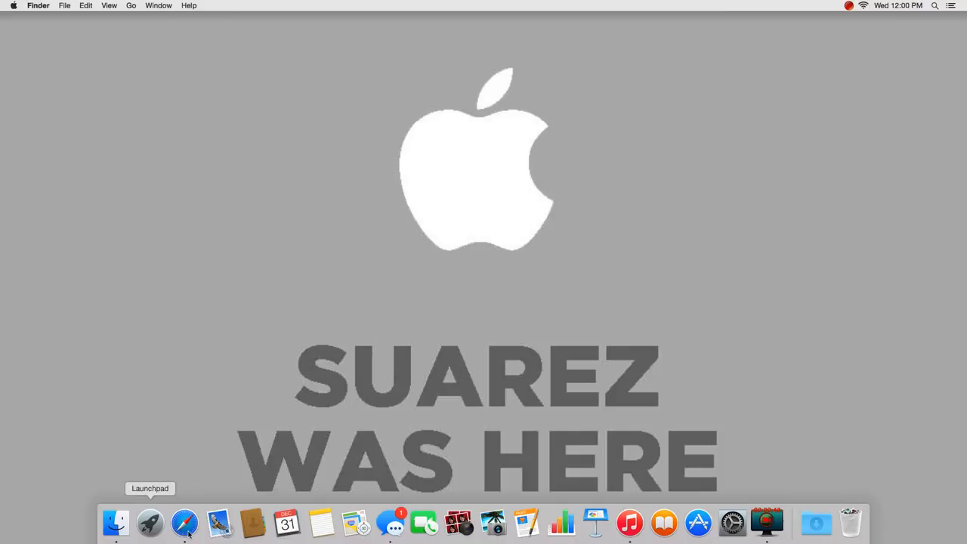
left_click(185, 527)
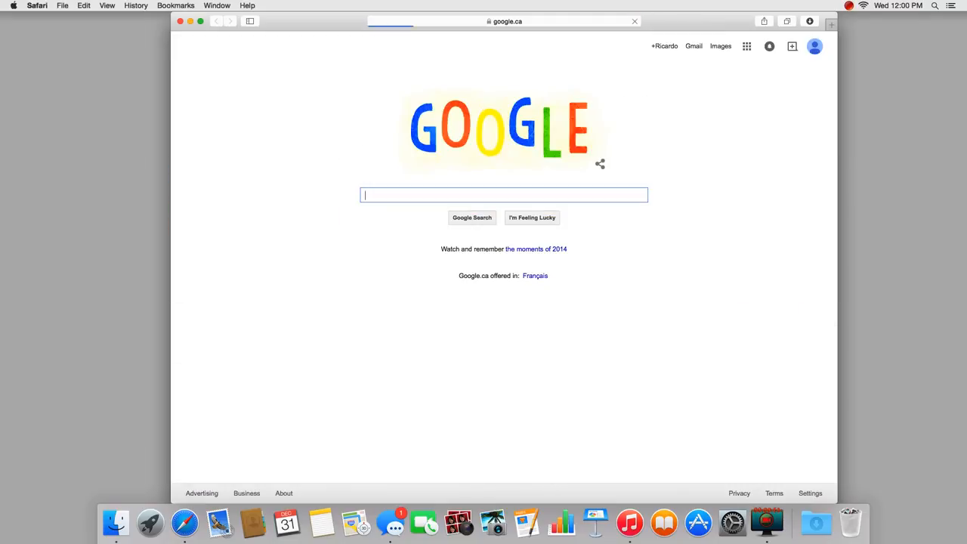
left_click(717, 46)
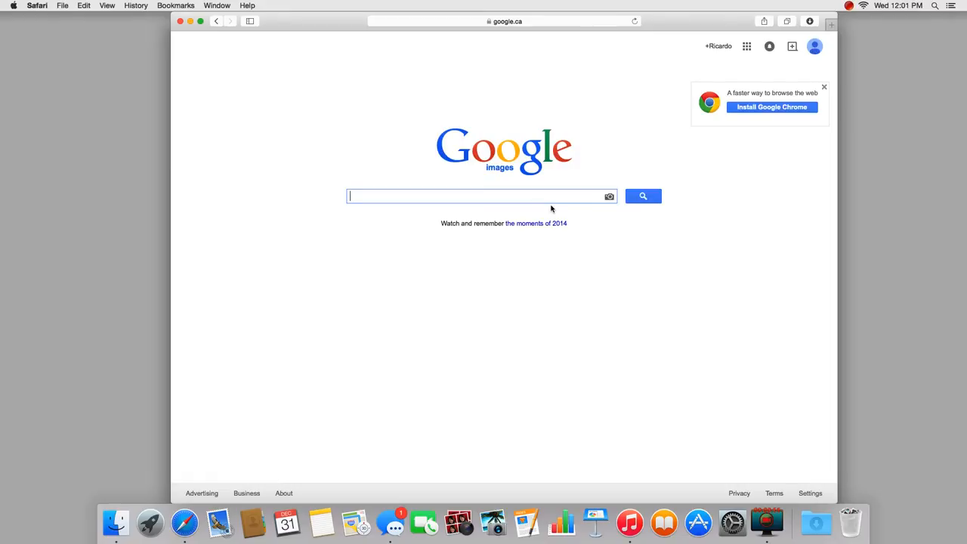
type("real madrid logo")
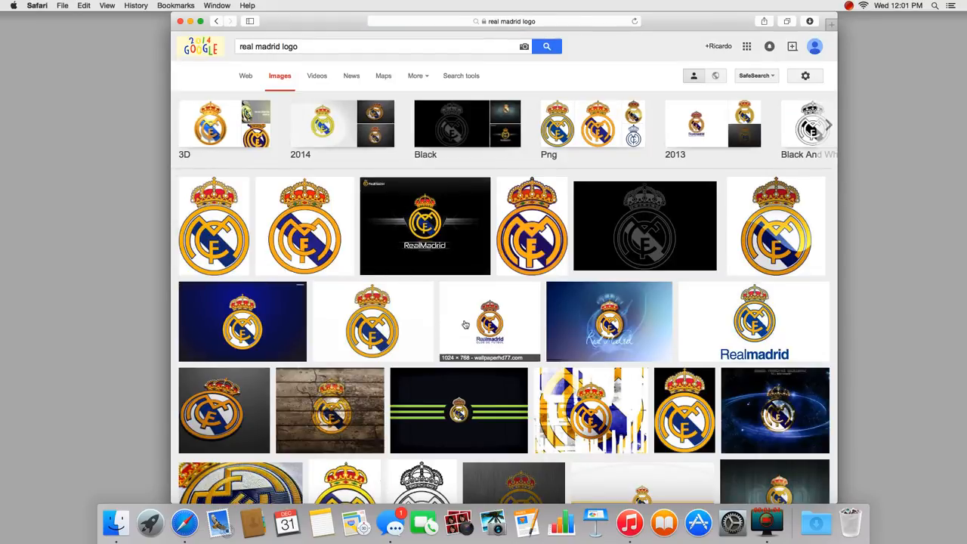
Step: Preview the white-background Real Madrid crest and save it to Documents
left_click(489, 321)
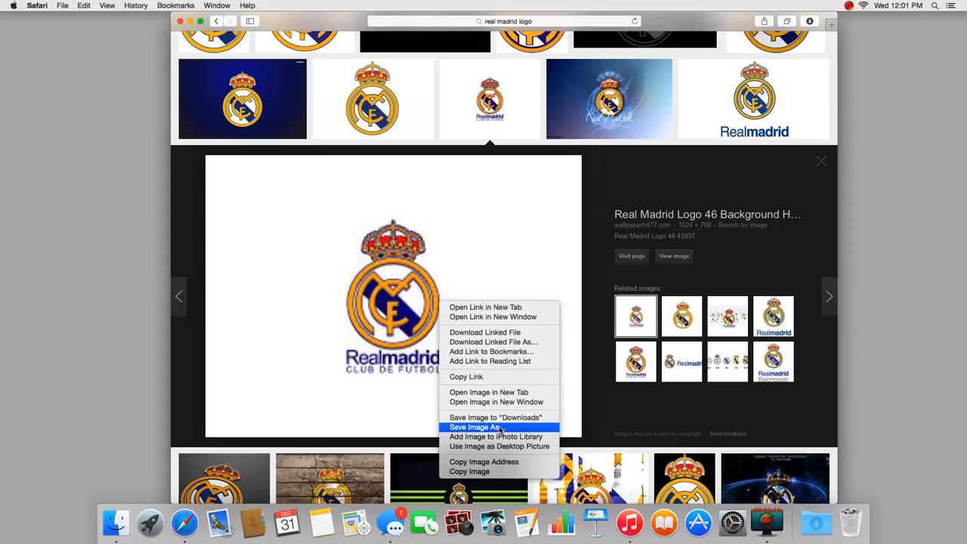
left_click(477, 427)
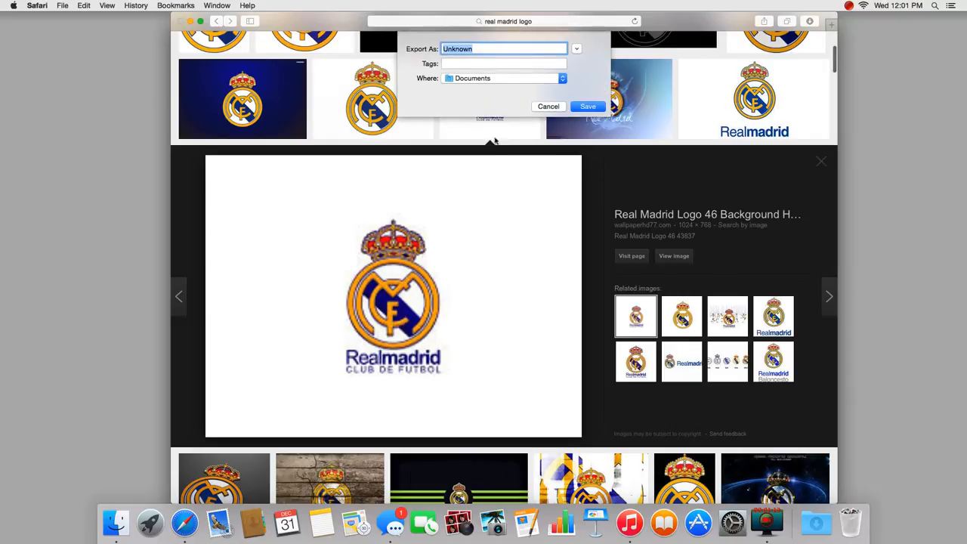
type("re")
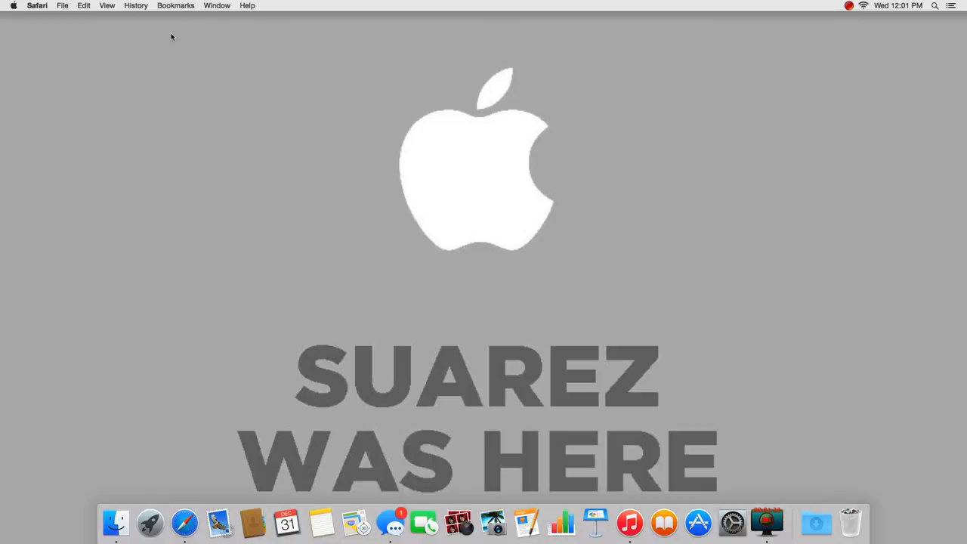
mouse_move(367, 116)
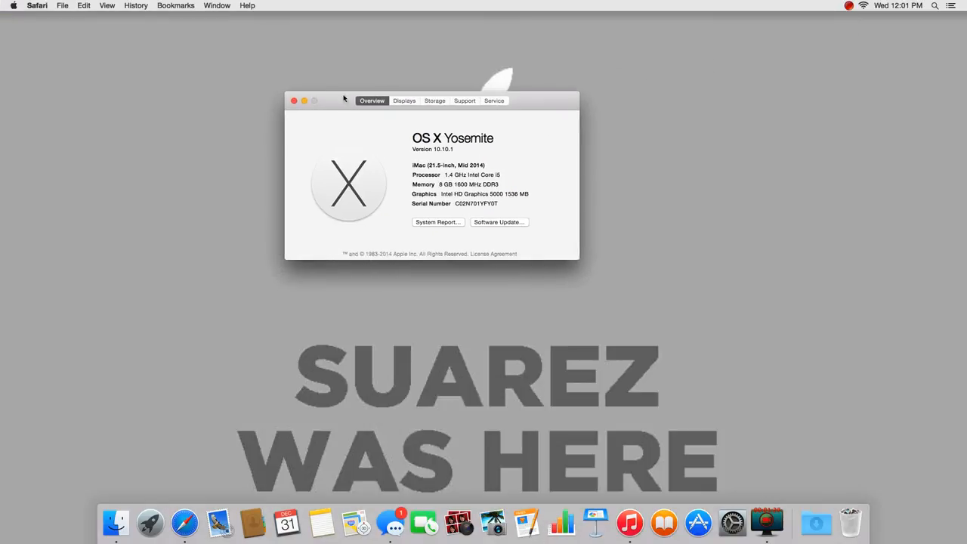
left_click(435, 100)
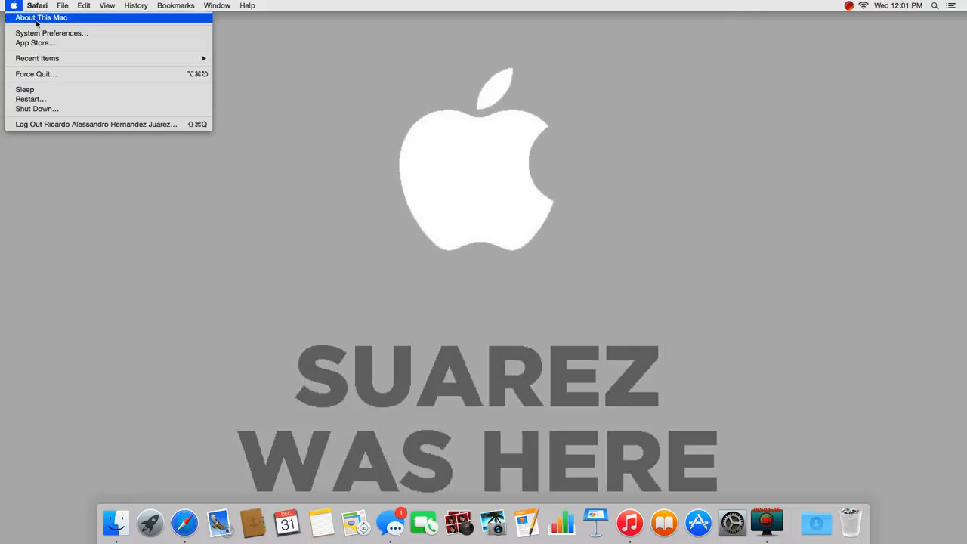
left_click(45, 17)
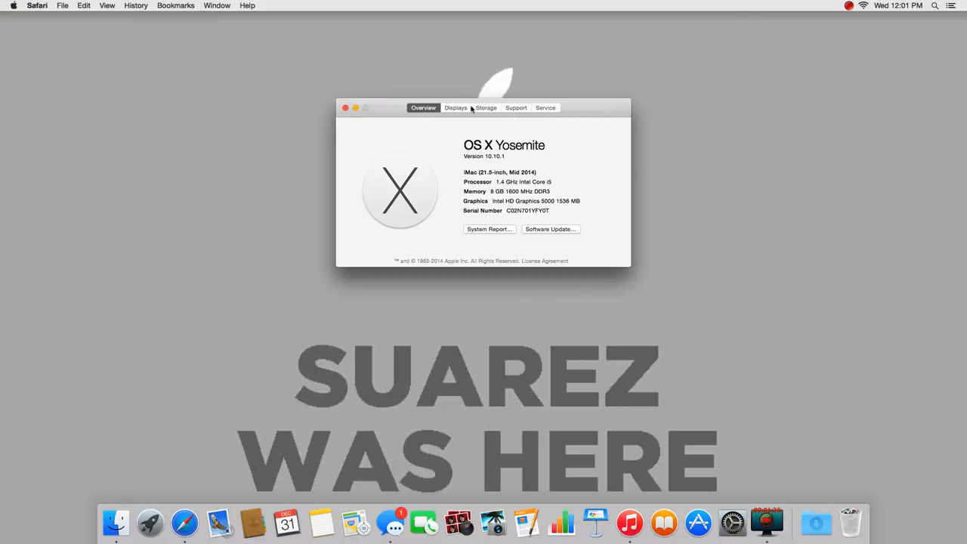
left_click(485, 107)
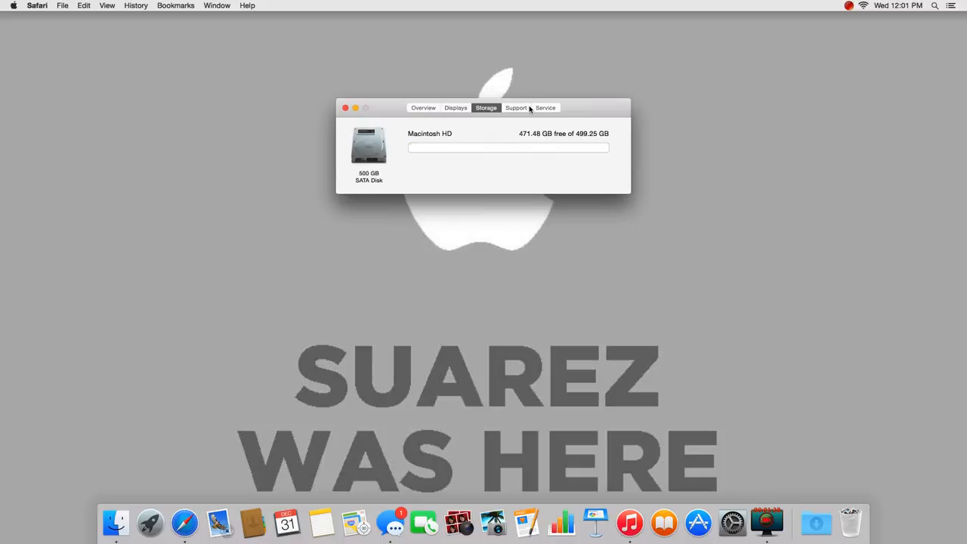
left_click(545, 107)
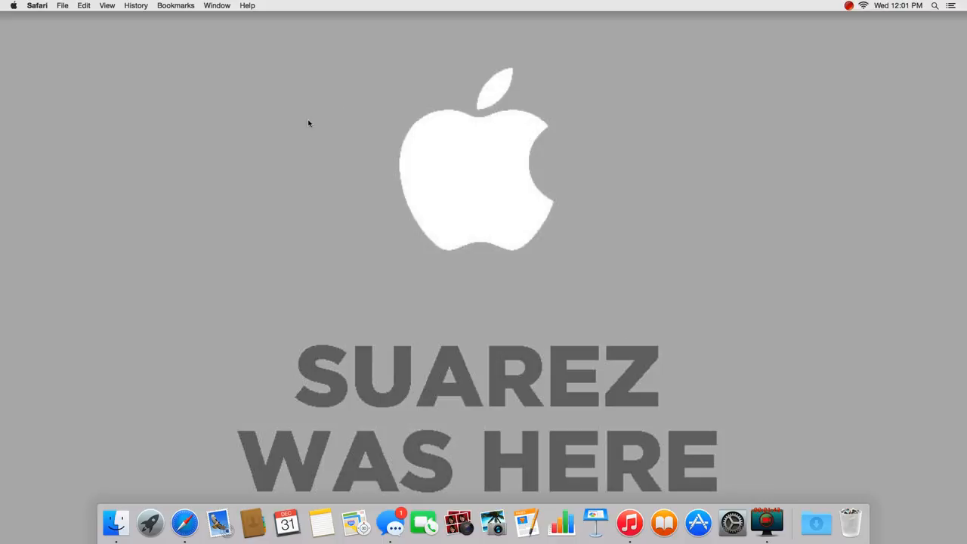
mouse_move(314, 137)
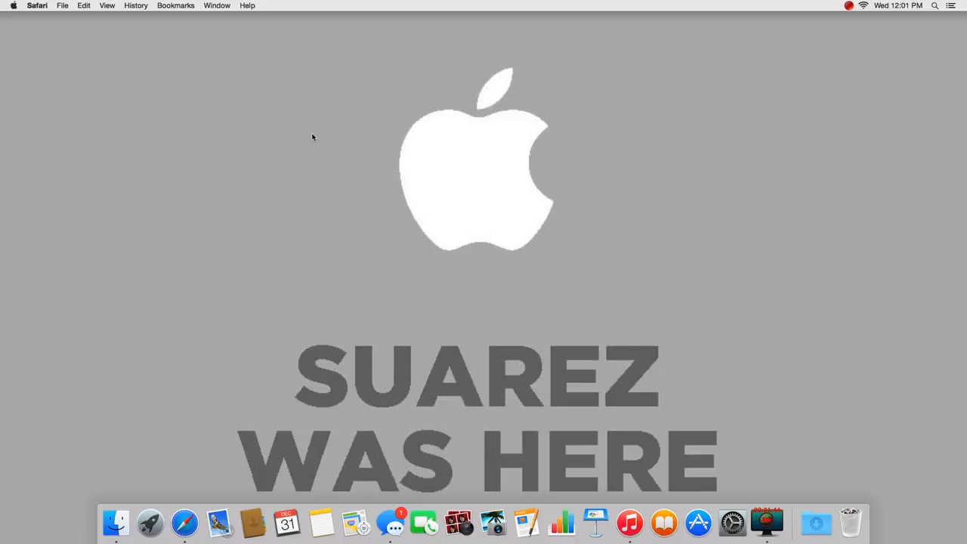
mouse_move(322, 137)
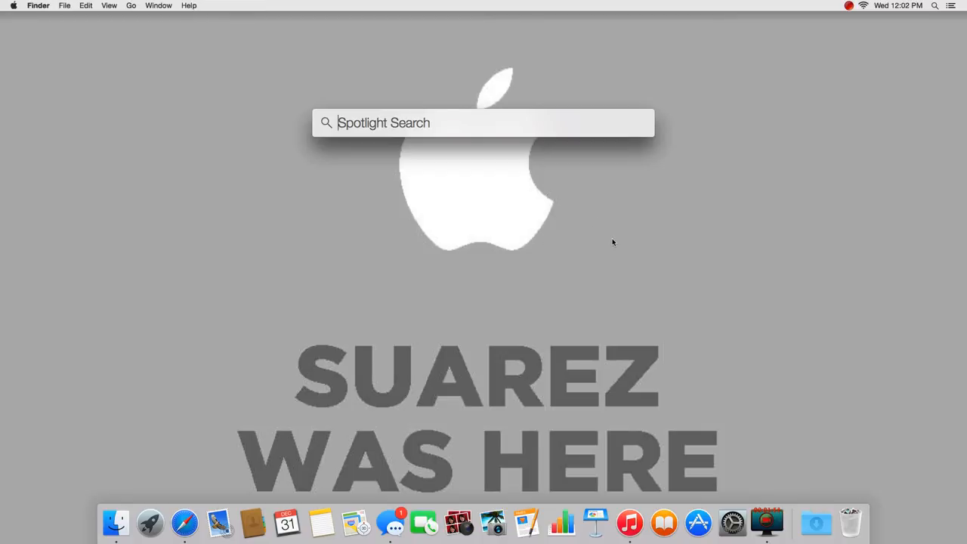
key("Escape")
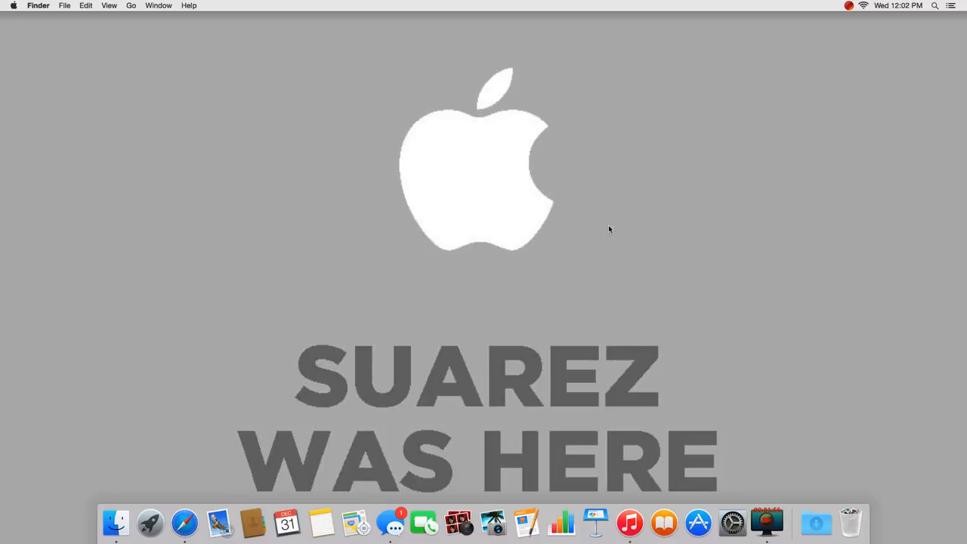